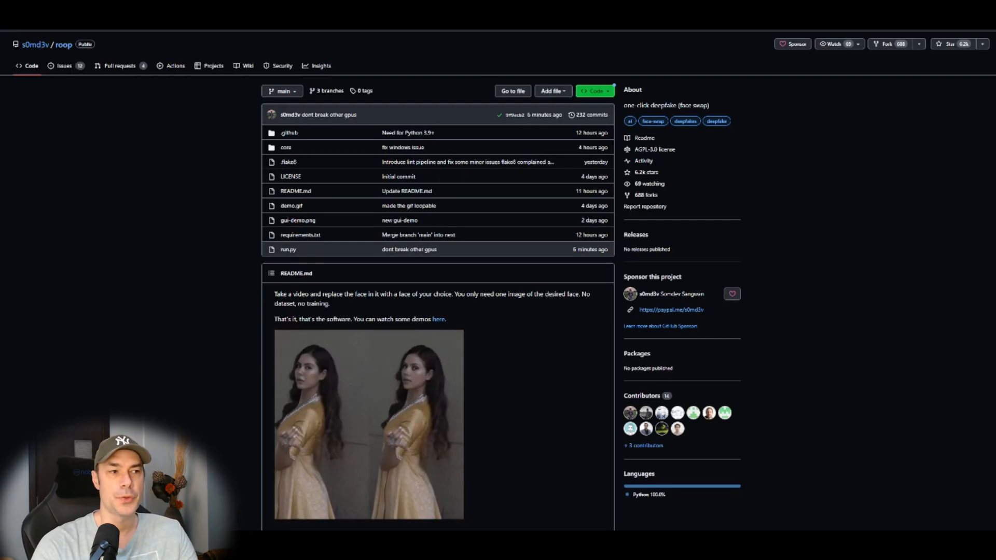
- Scroll the Break-A-Scene project page from its header figure to the dog-in-shirt decomposition examples
{"action": "left_click", "coordinate": [248, 65]}
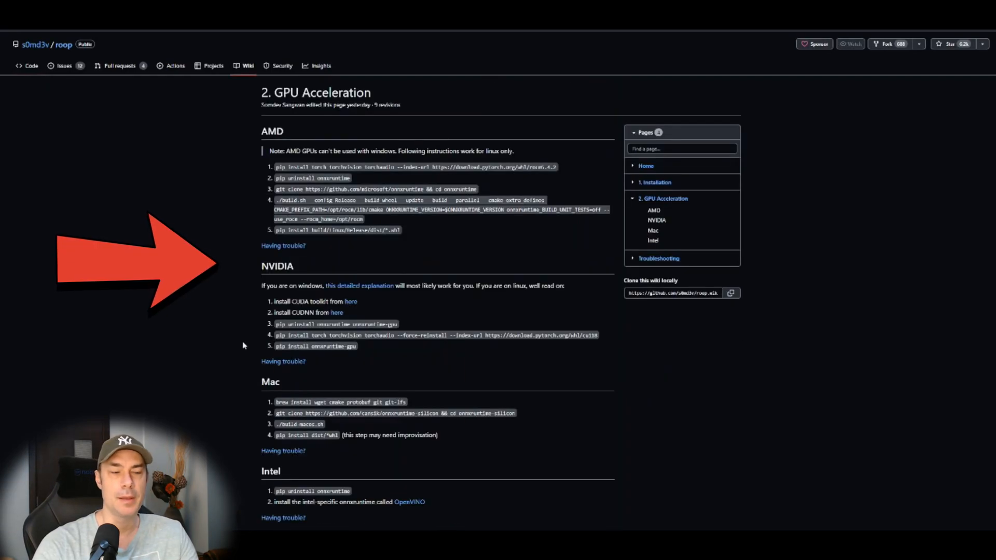
{"action": "scroll", "scroll_direction": "down", "scroll_amount": 3}
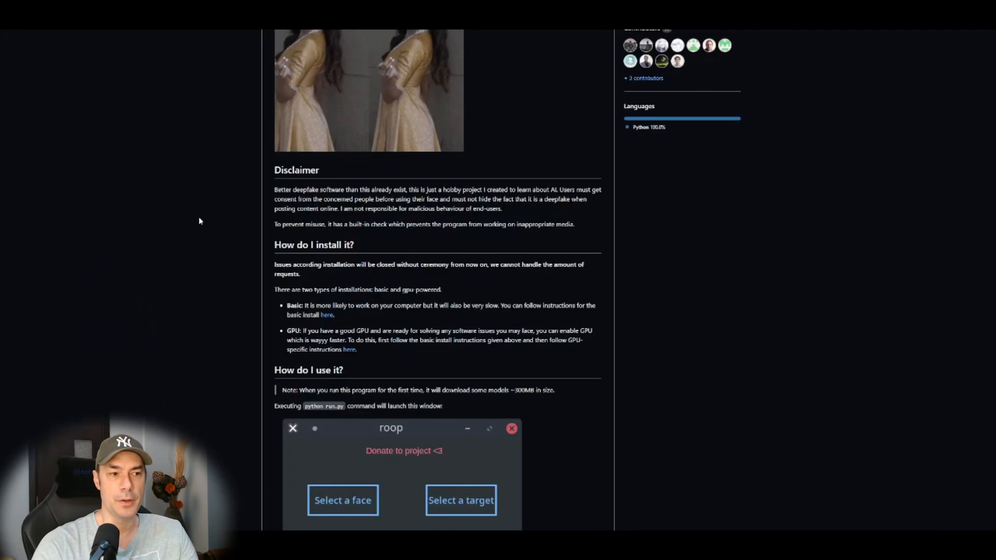
{"action": "scroll", "scroll_direction": "down", "scroll_amount": 3}
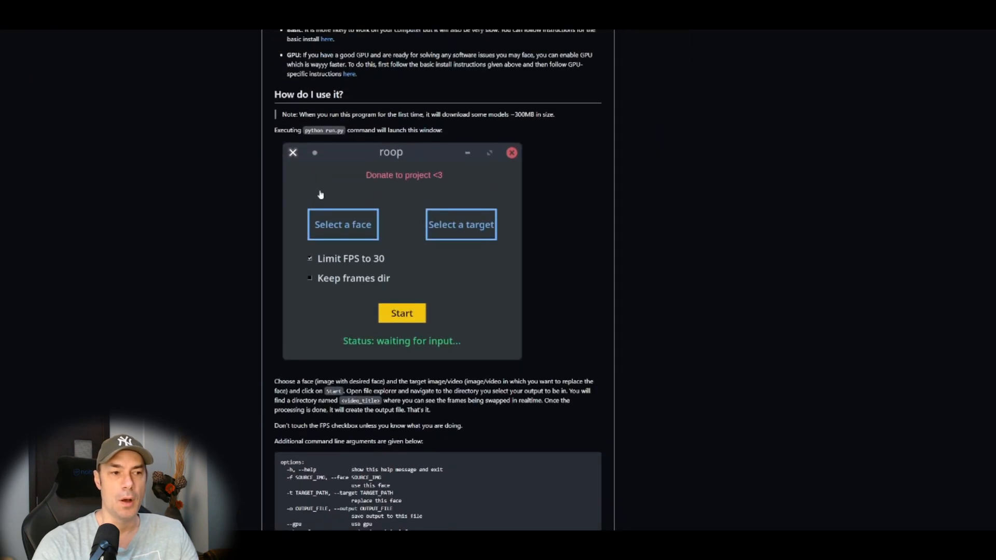
{"action": "mouse_move", "coordinate": [347, 192]}
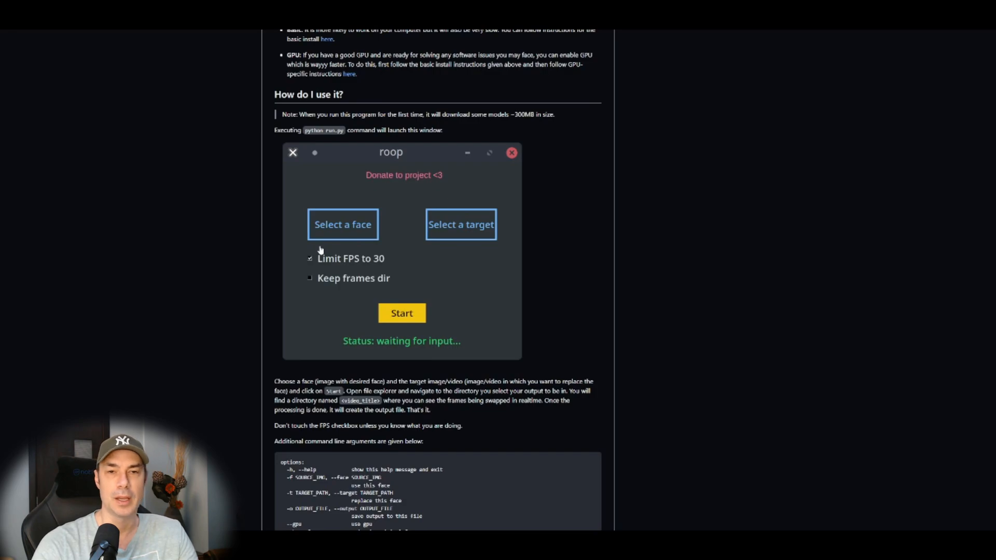
{"action": "mouse_move", "coordinate": [252, 338]}
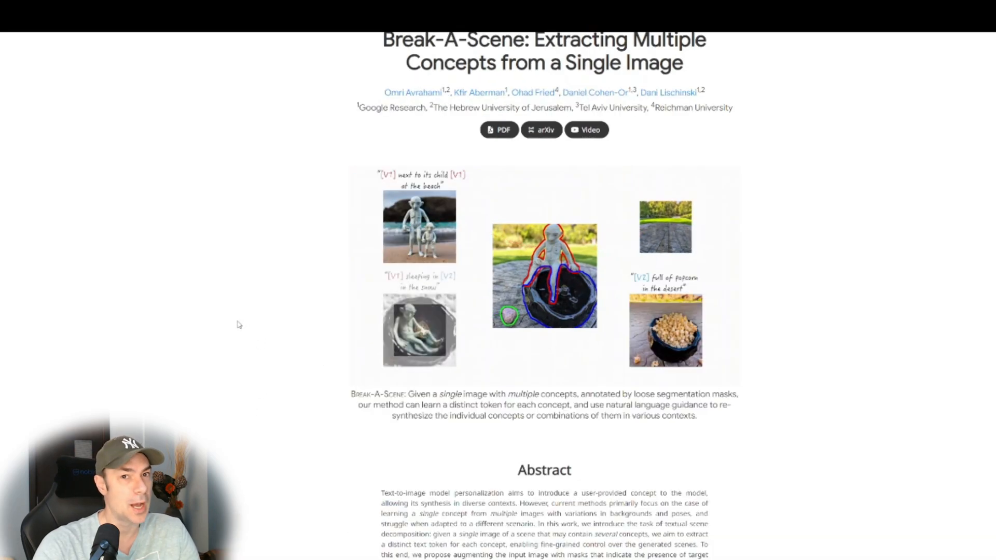
{"action": "scroll", "scroll_direction": "down", "scroll_amount": 3}
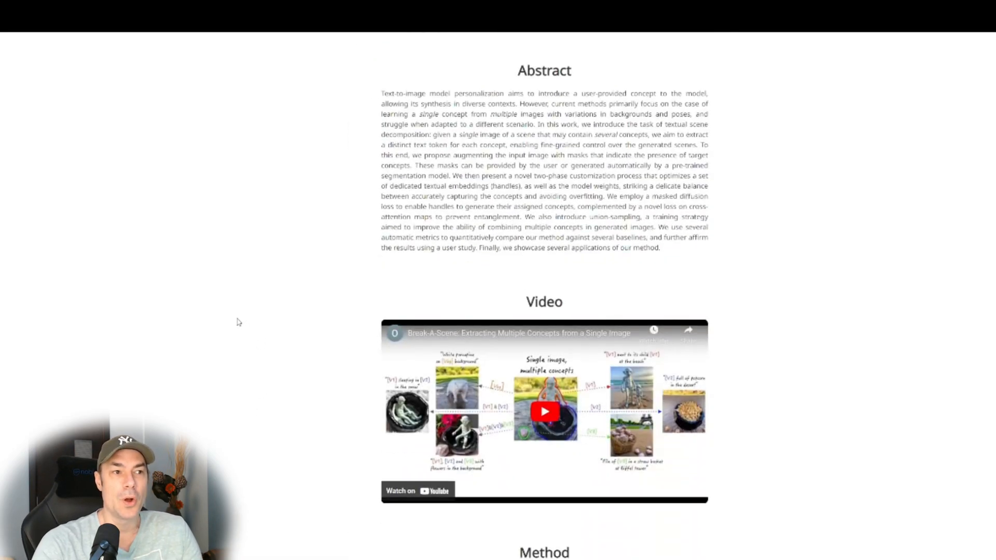
{"action": "scroll", "scroll_direction": "up", "scroll_amount": 3}
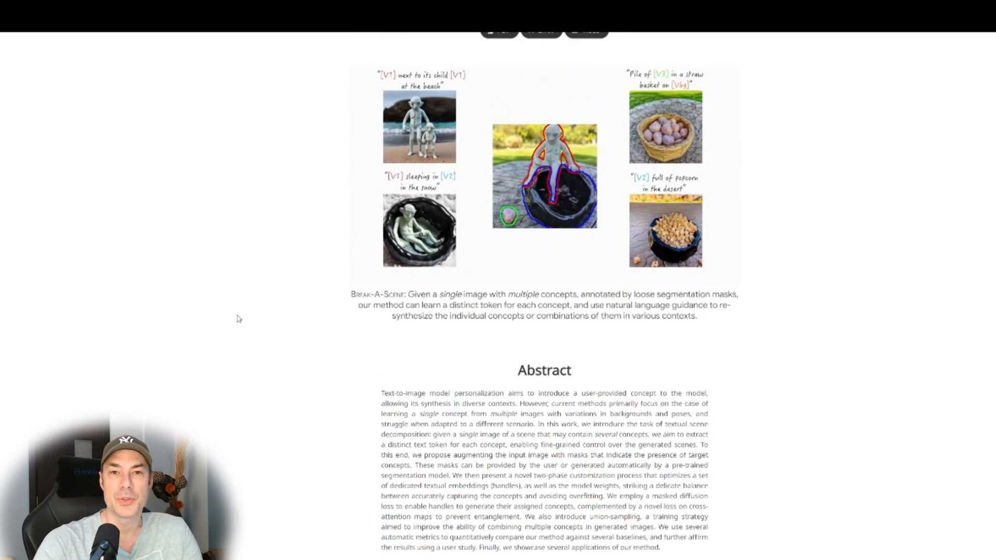
{"action": "scroll", "scroll_direction": "up", "scroll_amount": 3}
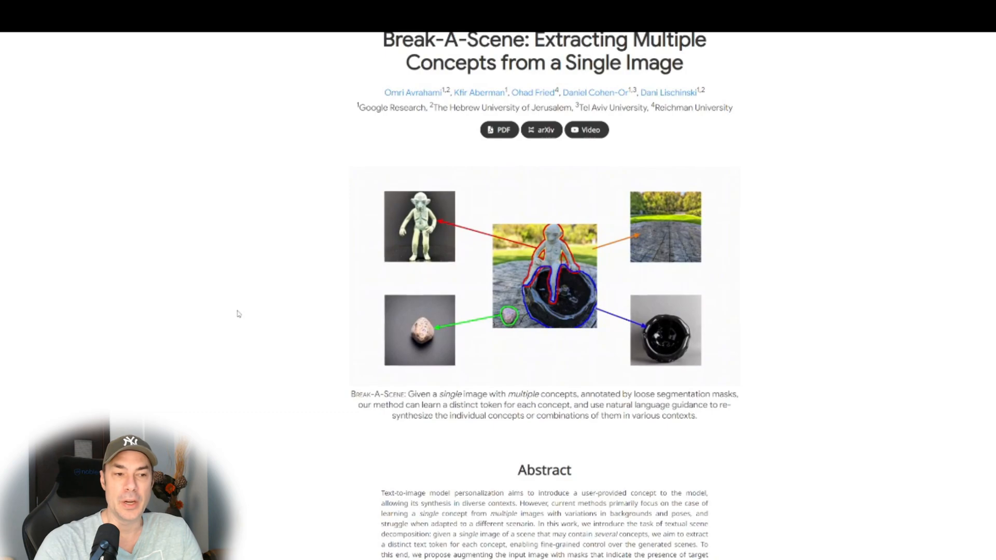
{"action": "scroll", "scroll_direction": "down", "scroll_amount": 3}
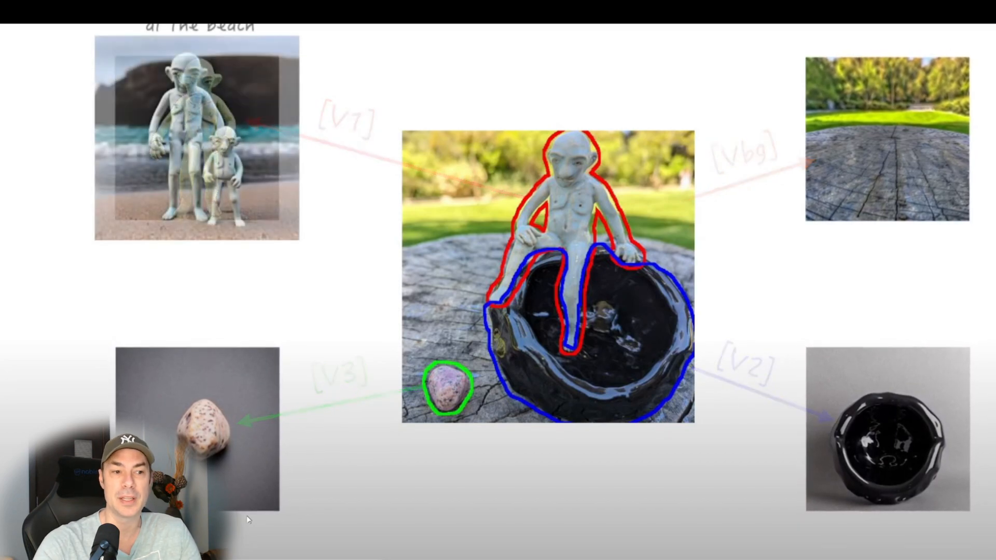
{"action": "scroll", "scroll_direction": "down", "scroll_amount": 3}
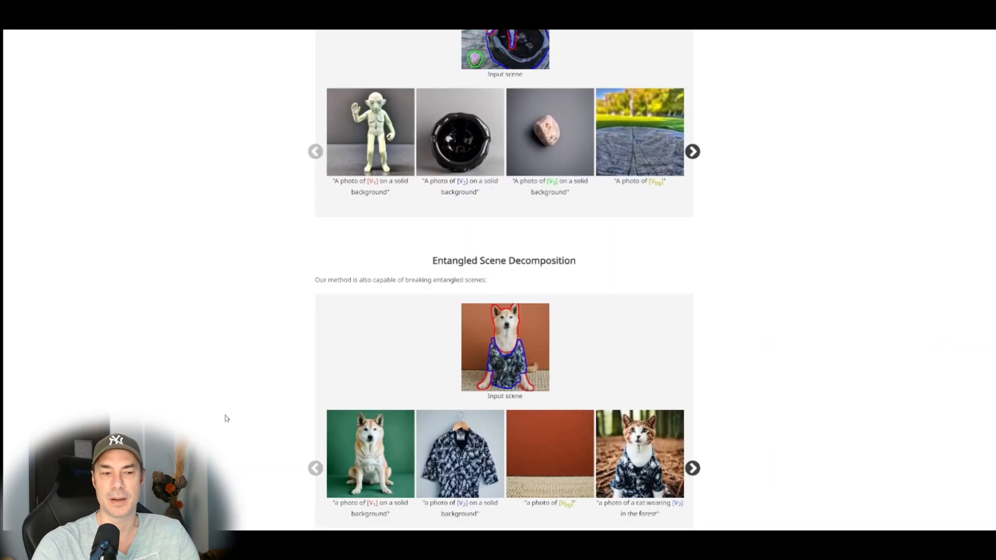
{"action": "scroll", "scroll_direction": "down", "scroll_amount": 3}
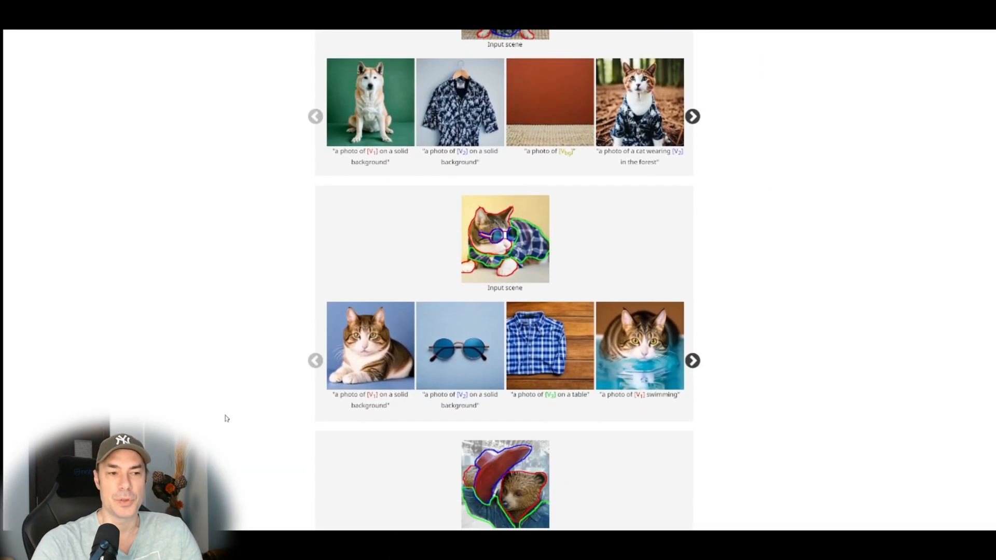
{"action": "scroll", "scroll_direction": "down", "scroll_amount": 3}
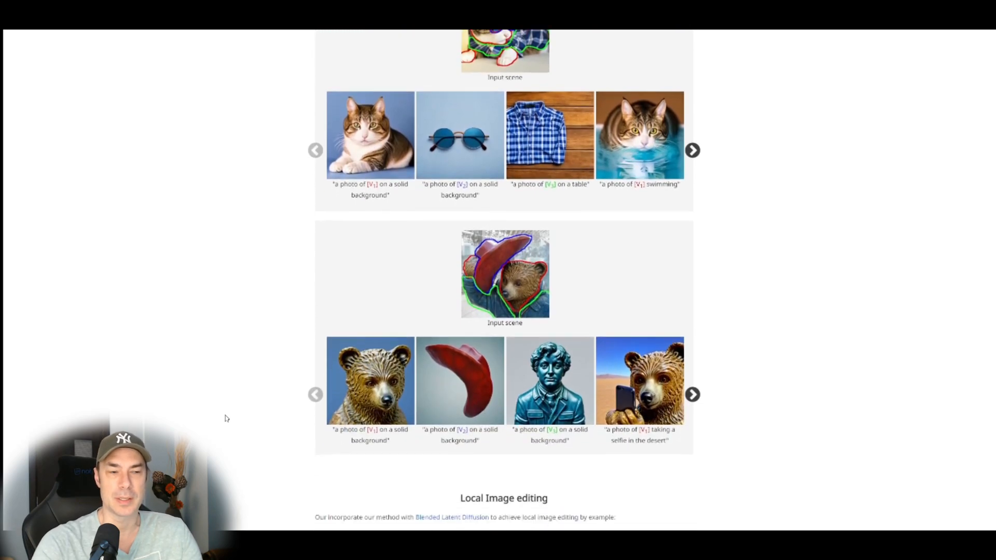
{"action": "scroll", "scroll_direction": "down", "scroll_amount": 3}
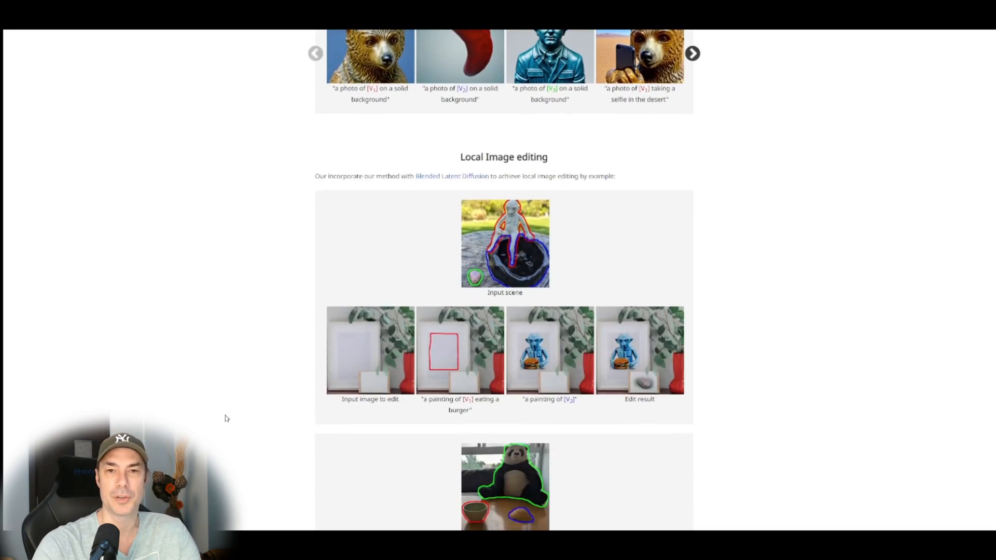
{"action": "scroll", "scroll_direction": "down", "scroll_amount": 3}
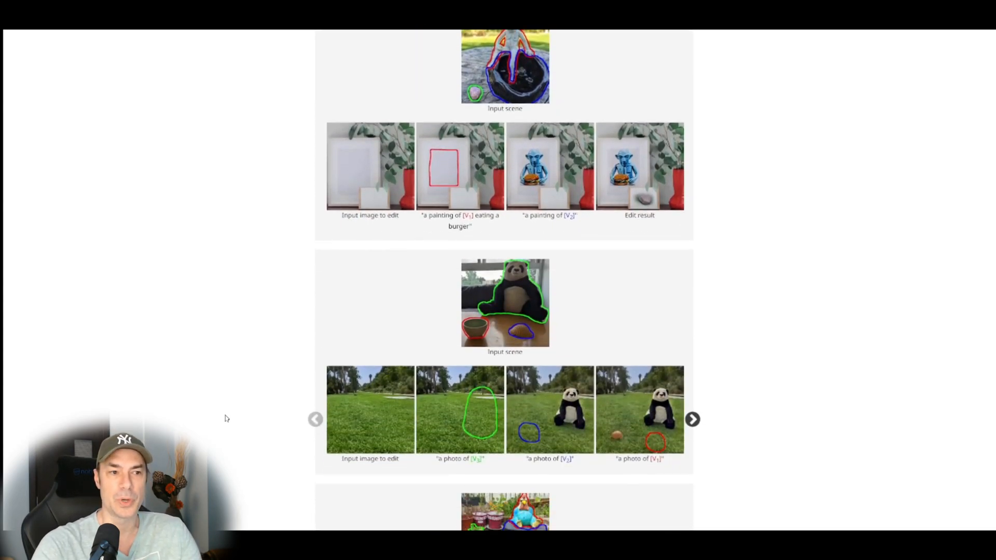
{"action": "scroll", "scroll_direction": "down", "scroll_amount": 3}
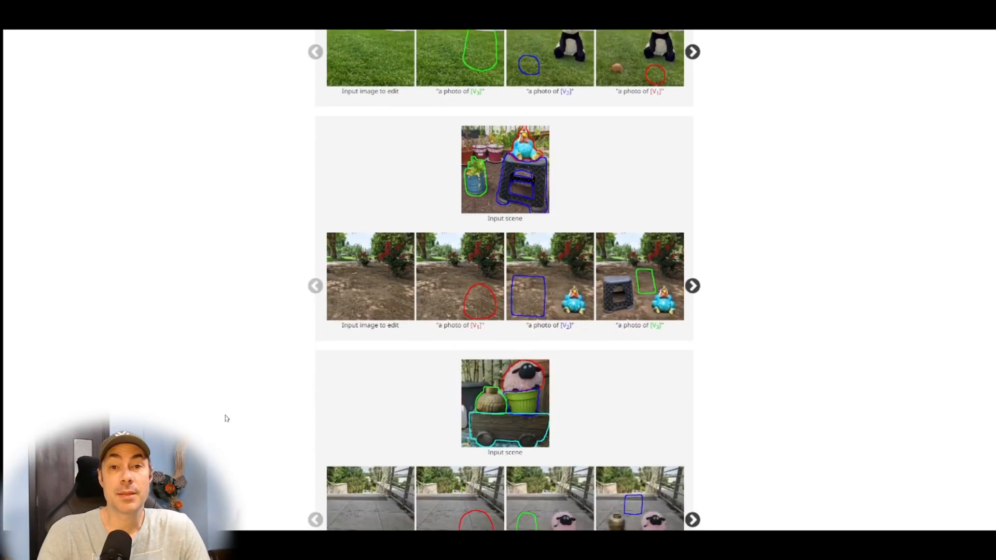
{"action": "scroll", "scroll_direction": "down", "scroll_amount": 3}
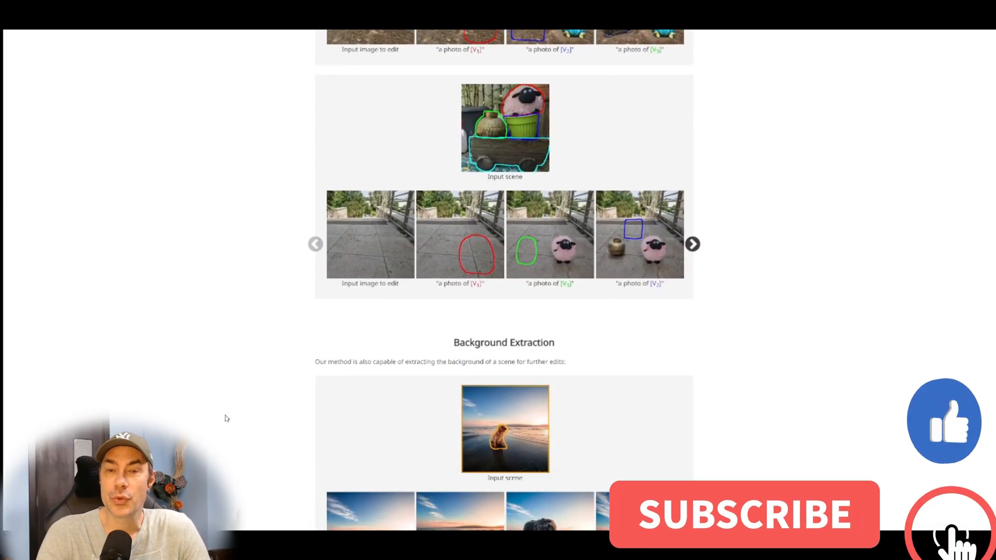
{"action": "scroll", "scroll_direction": "down", "scroll_amount": 3}
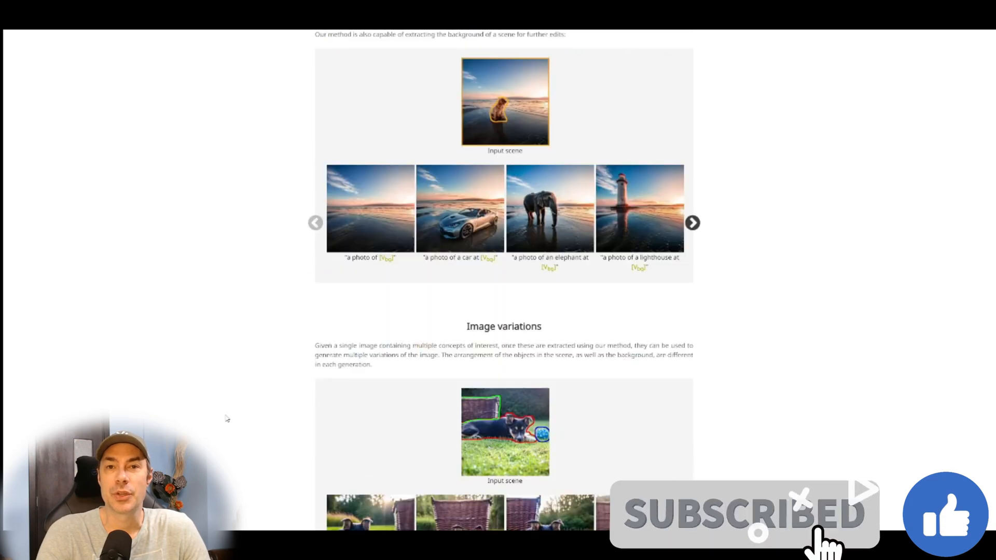
{"action": "scroll", "scroll_direction": "down", "scroll_amount": 3}
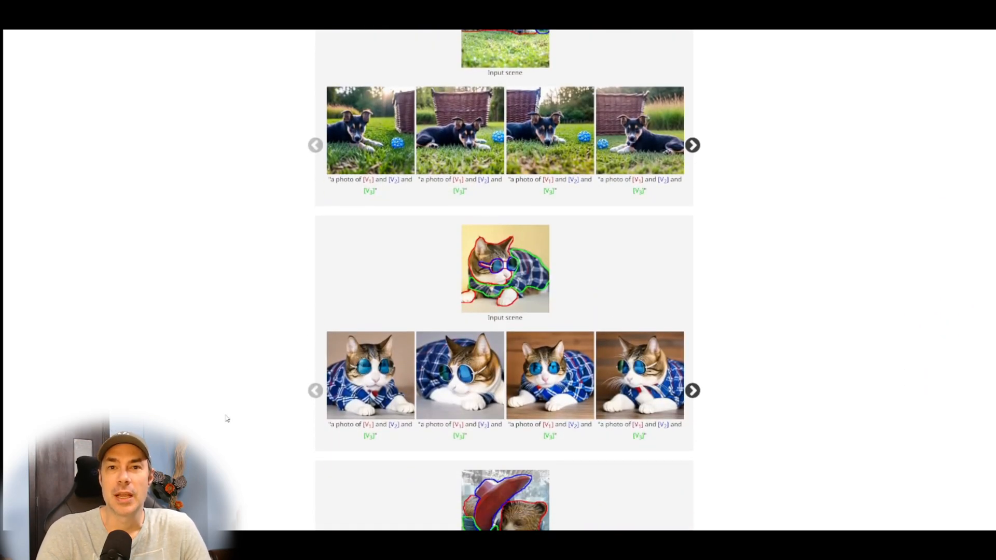
{"action": "scroll", "scroll_direction": "down", "scroll_amount": 3}
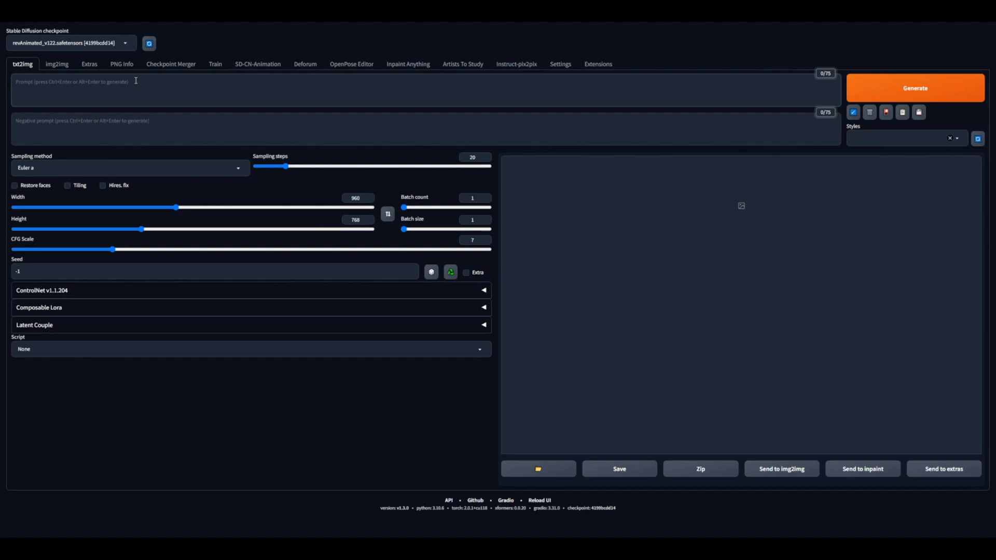
- Enter the txt2img prompt 'Lilith from diablo standing in fire, unreal engine, 8k'
{"action": "type", "text": "Lilith from diablo standing in fire,"}
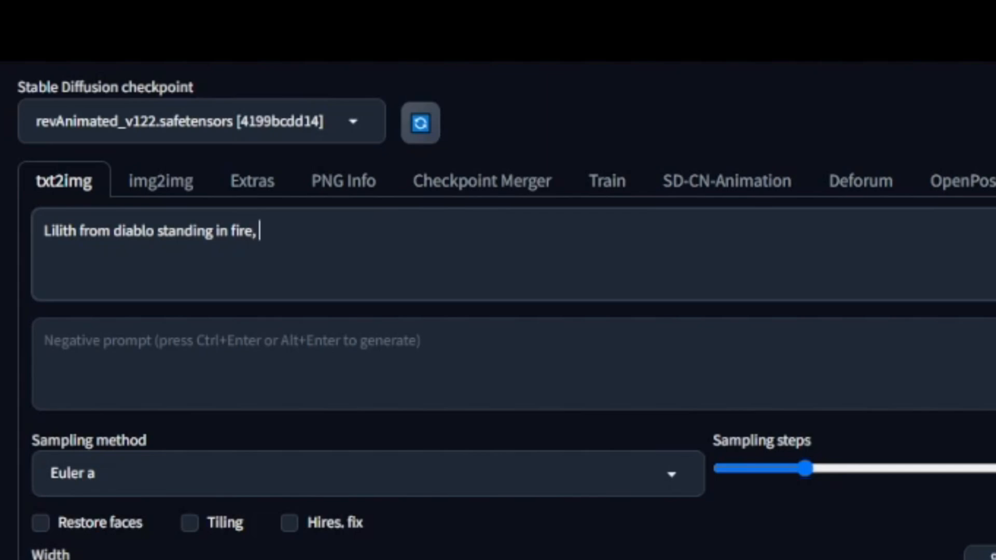
{"action": "type", "text": "unreal engine, 8k"}
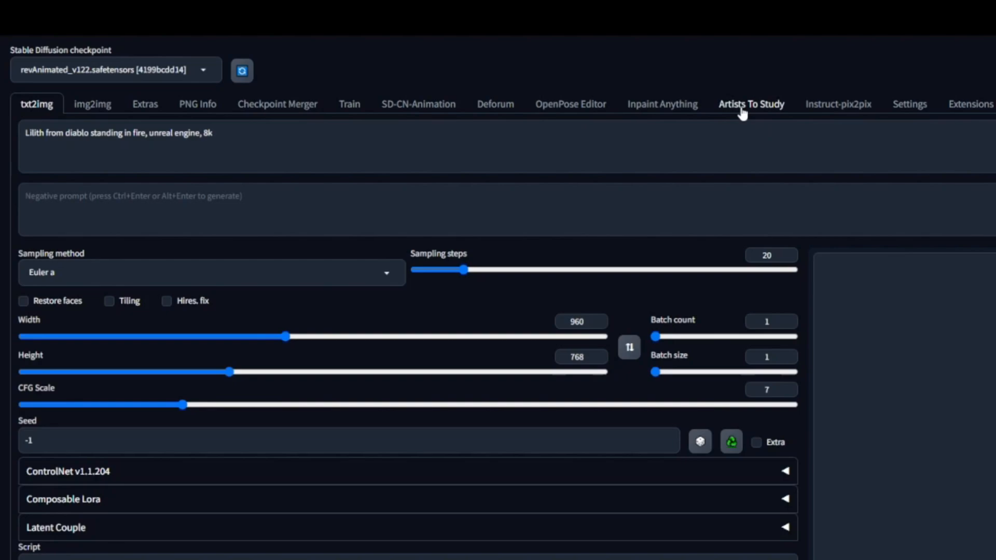
- Load the cartoon portrait example images in the Artists To Study browser
{"action": "left_click", "coordinate": [750, 104]}
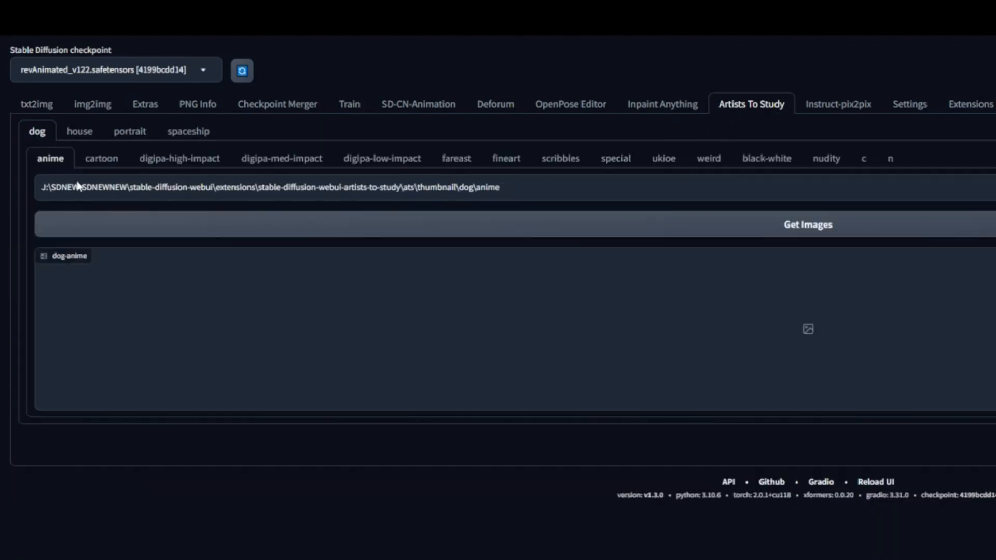
{"action": "left_click", "coordinate": [130, 131]}
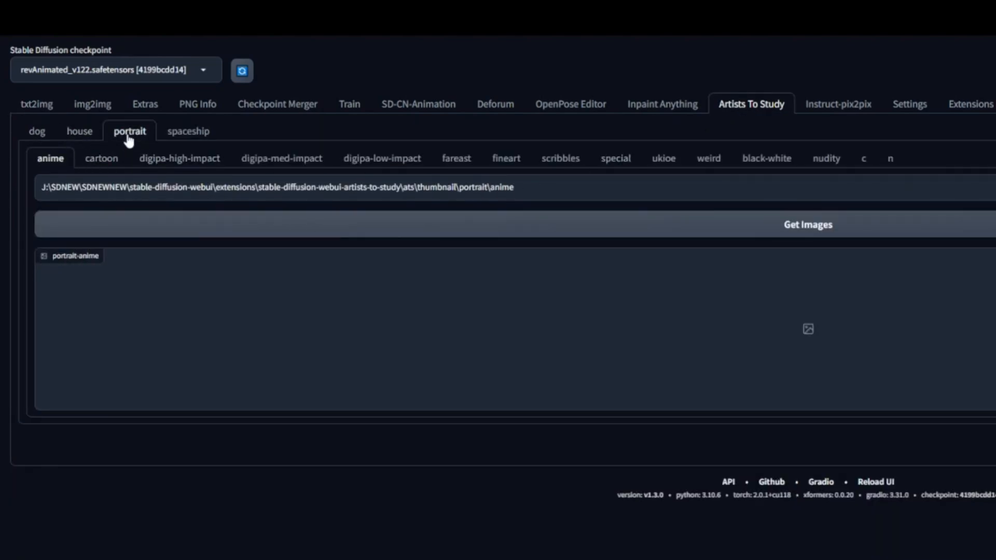
{"action": "mouse_move", "coordinate": [258, 179]}
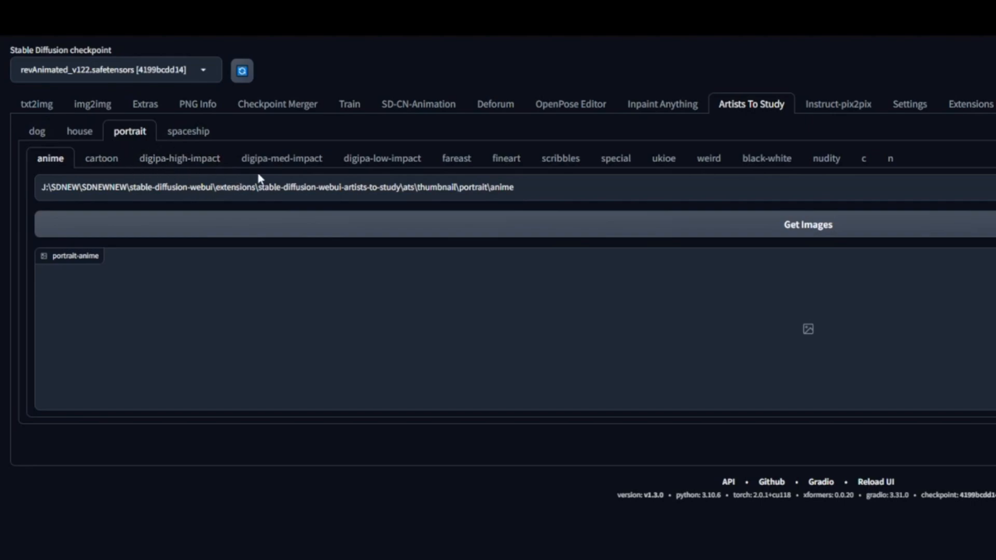
{"action": "left_click", "coordinate": [101, 158]}
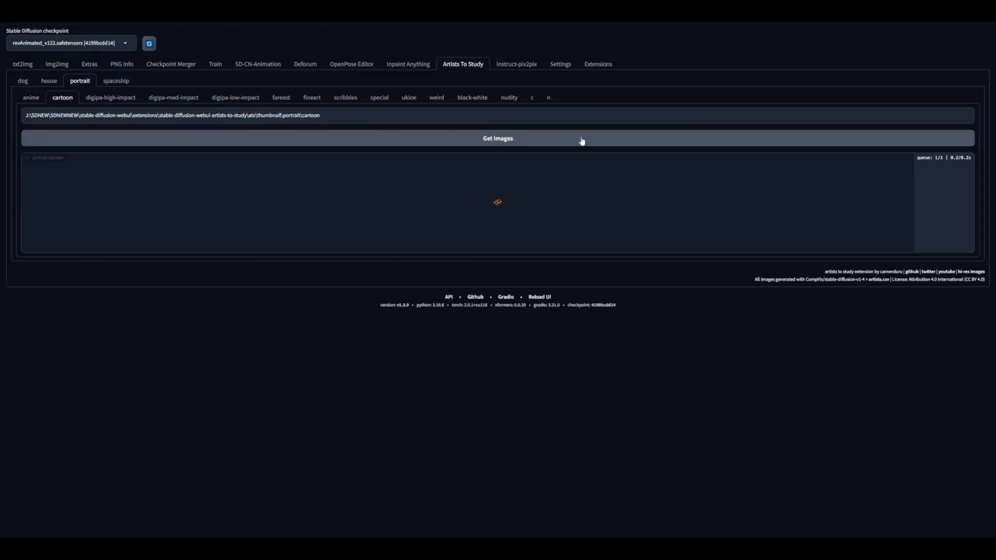
{"action": "left_click", "coordinate": [497, 138]}
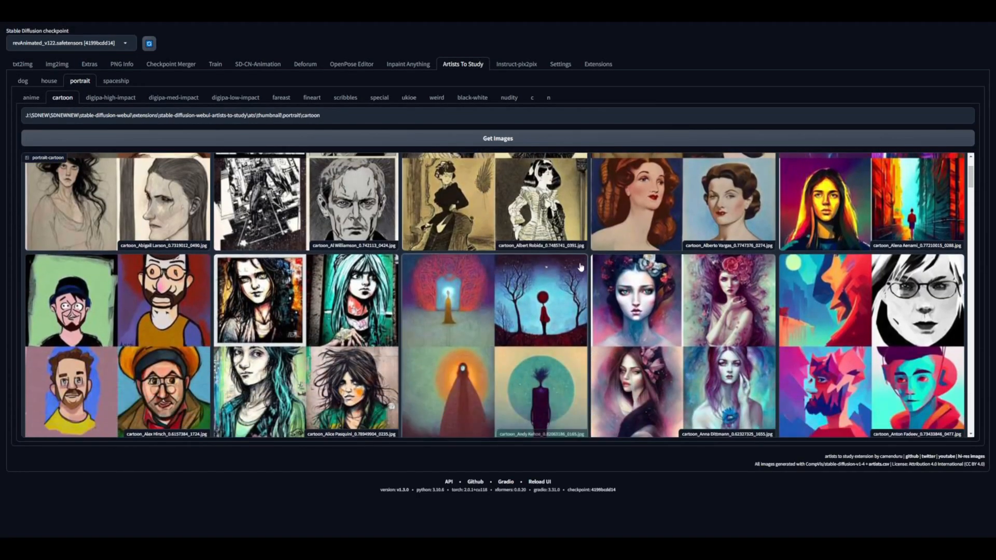
- Enlarge Goro Fujita's samples, select his name and return to the Lilith prompt
{"action": "scroll", "scroll_direction": "down", "scroll_amount": 3}
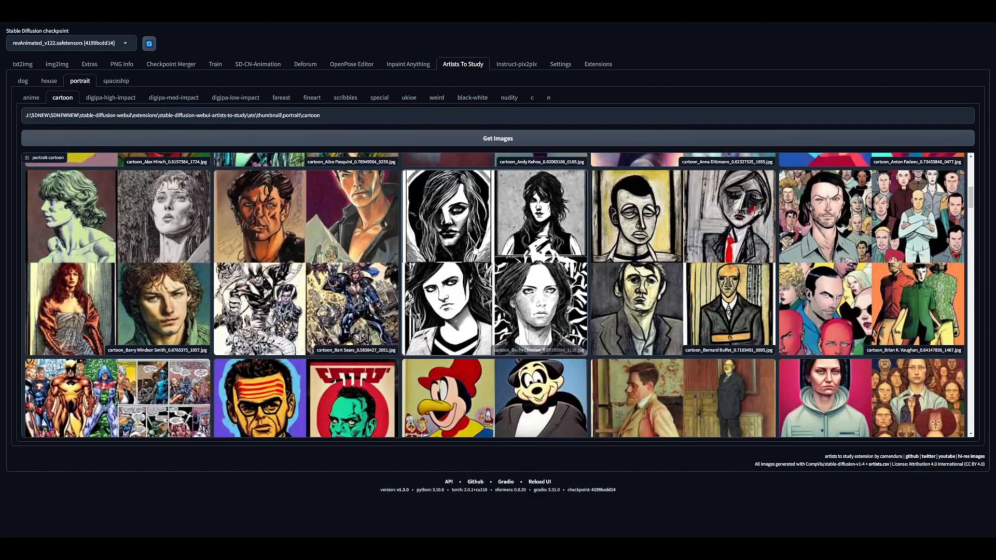
{"action": "left_click", "coordinate": [353, 426]}
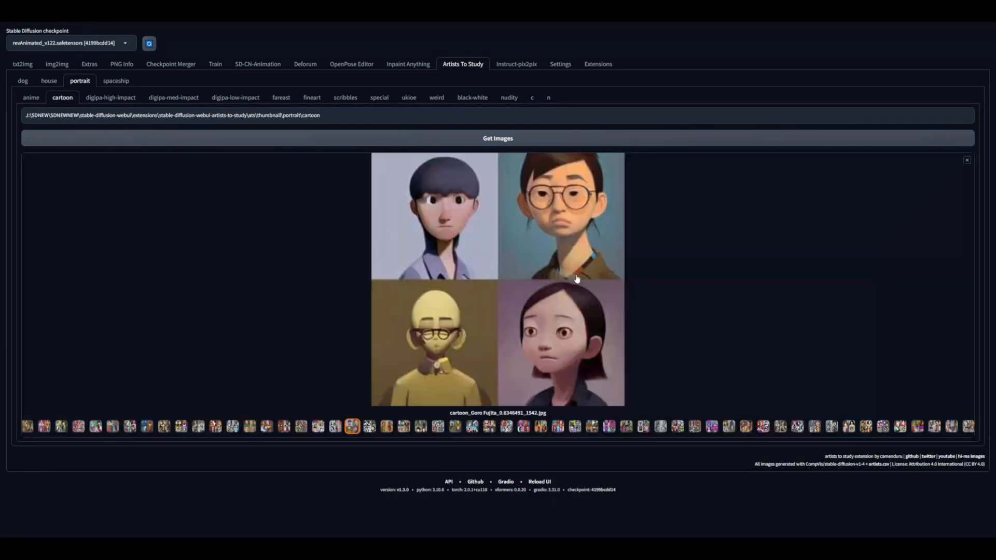
{"action": "double_click", "coordinate": [480, 413]}
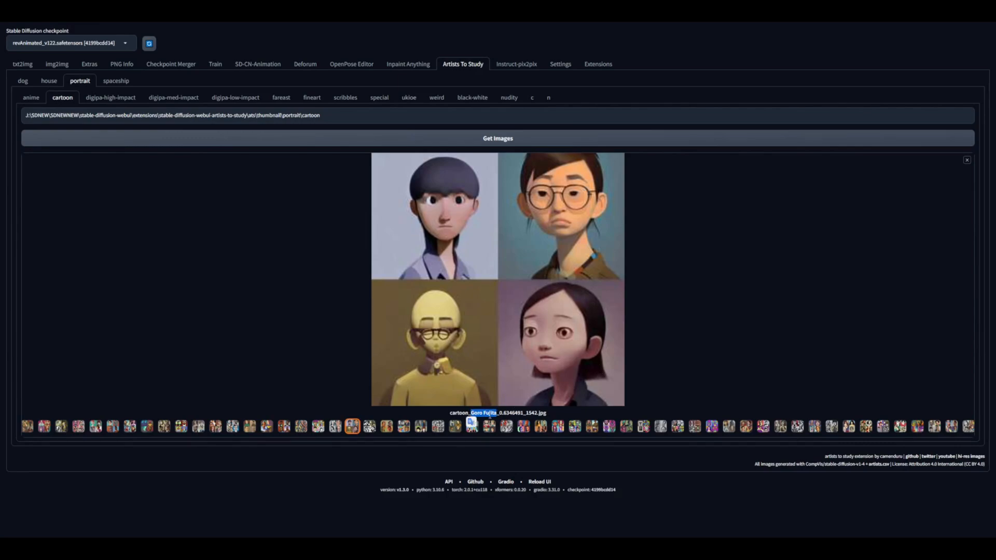
{"action": "left_click", "coordinate": [22, 63]}
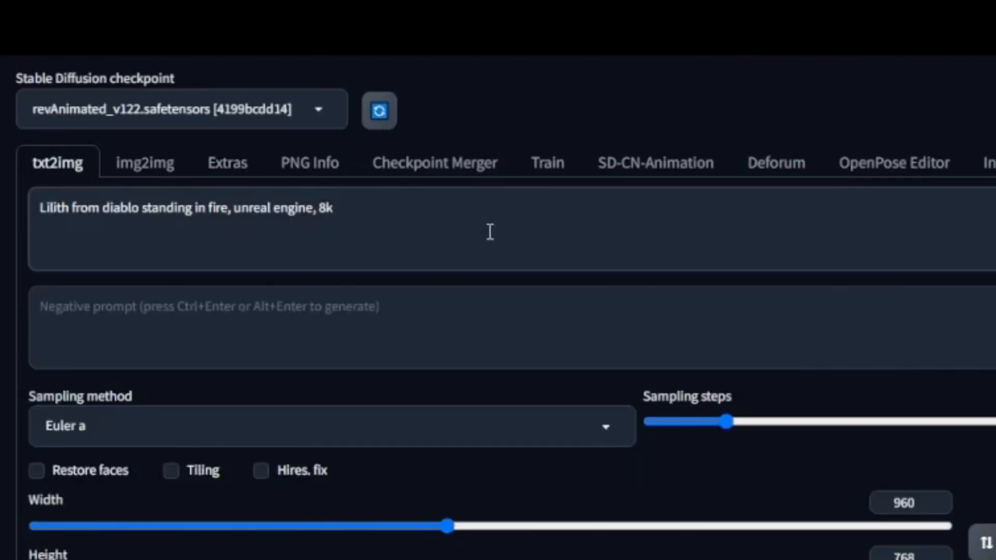
- Append ', by Goro Fujita' to the Lilith prompt
{"action": "type", "text": ", by Goro Fujita"}
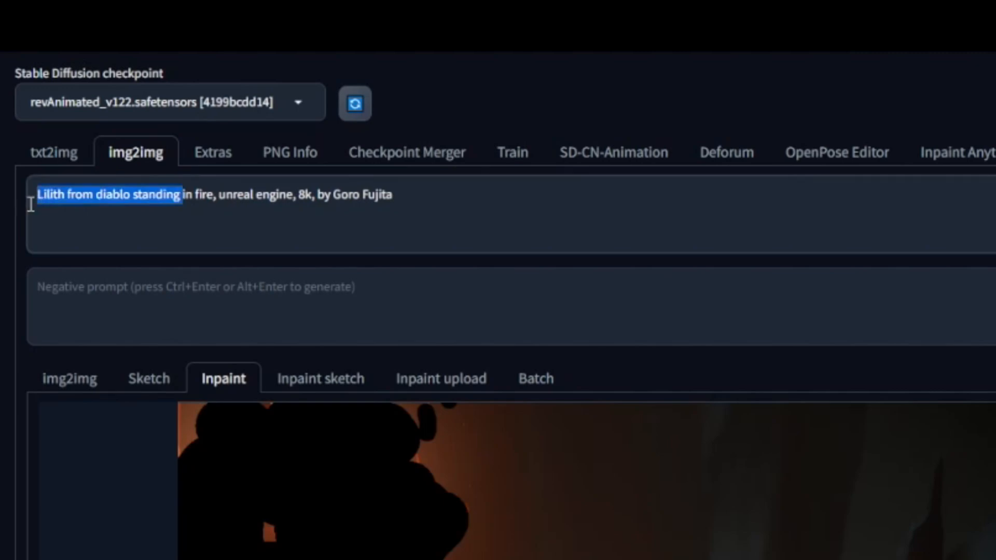
- Trim the prompt to fire, inpaint only masked, denoising 0.15, CFG 25, batch count 5
{"action": "key", "text": "Delete"}
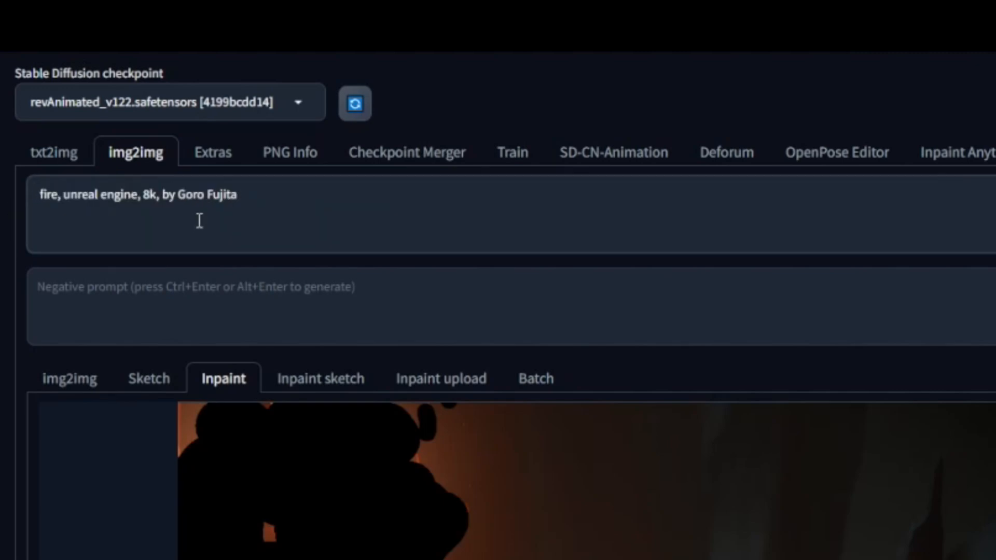
{"action": "scroll", "scroll_direction": "down", "scroll_amount": 3}
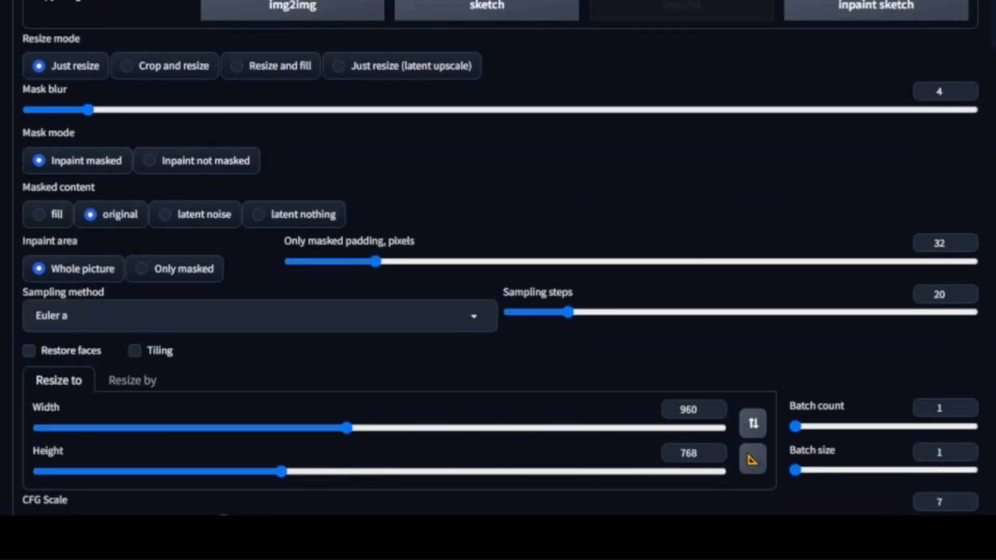
{"action": "mouse_move", "coordinate": [135, 274]}
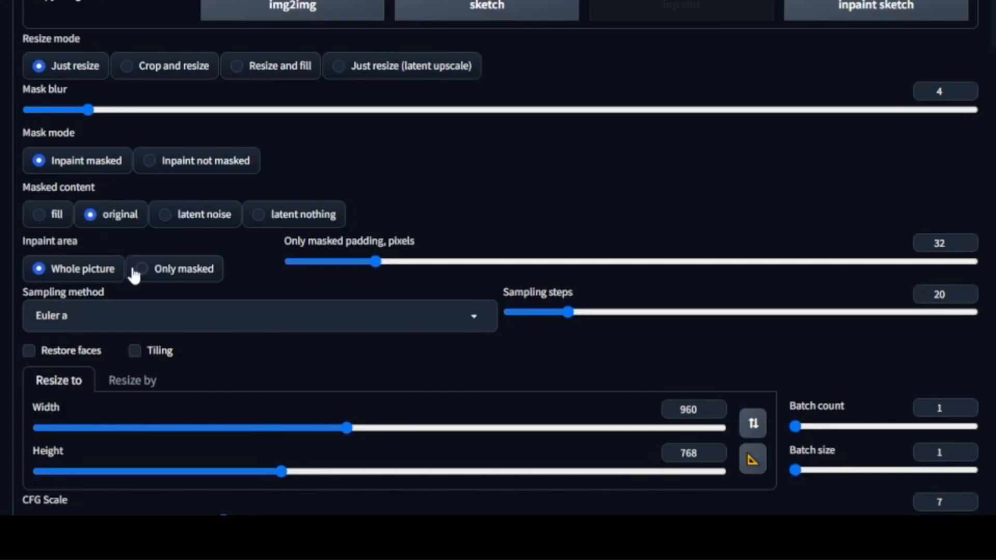
{"action": "left_click", "coordinate": [139, 268]}
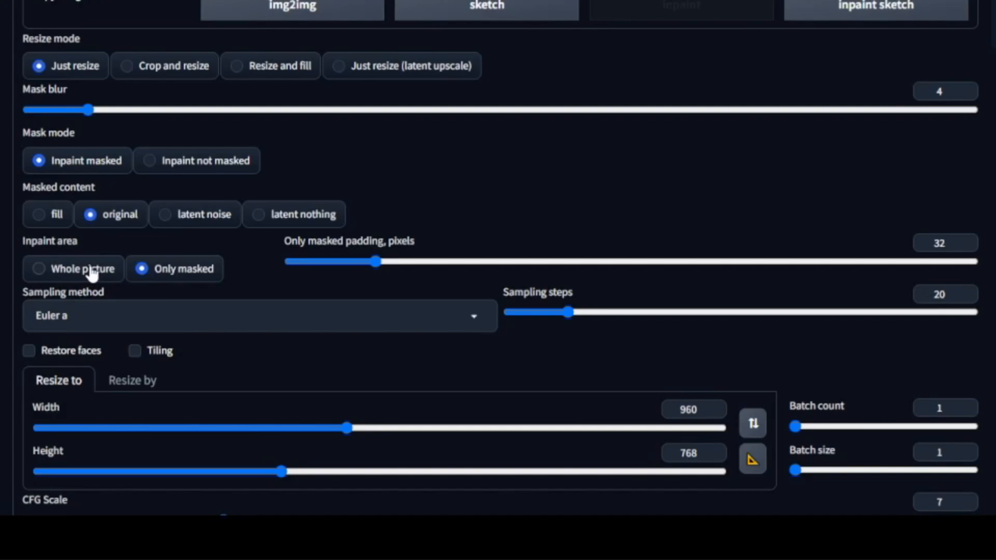
{"action": "mouse_move", "coordinate": [92, 274]}
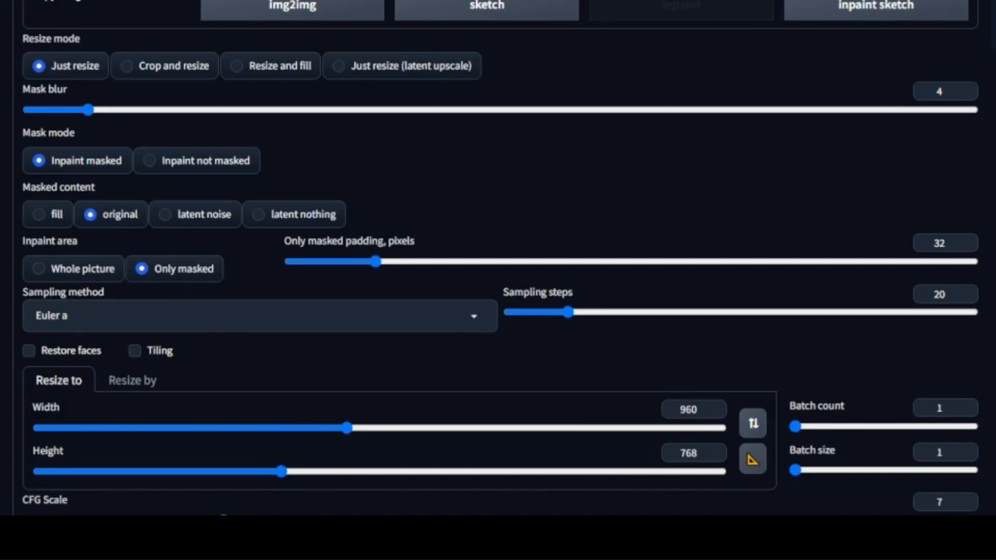
{"action": "mouse_move", "coordinate": [184, 164]}
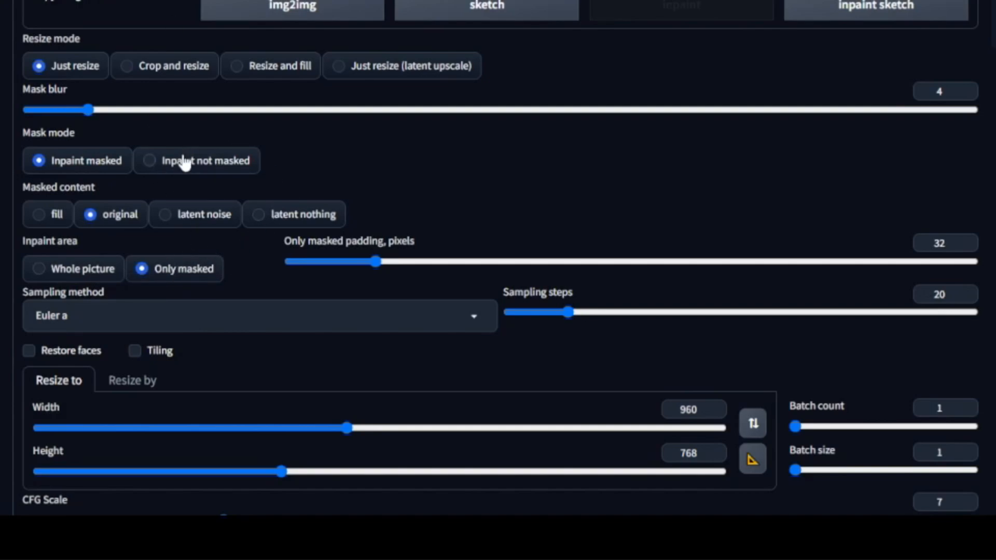
{"action": "scroll", "scroll_direction": "down", "scroll_amount": 3}
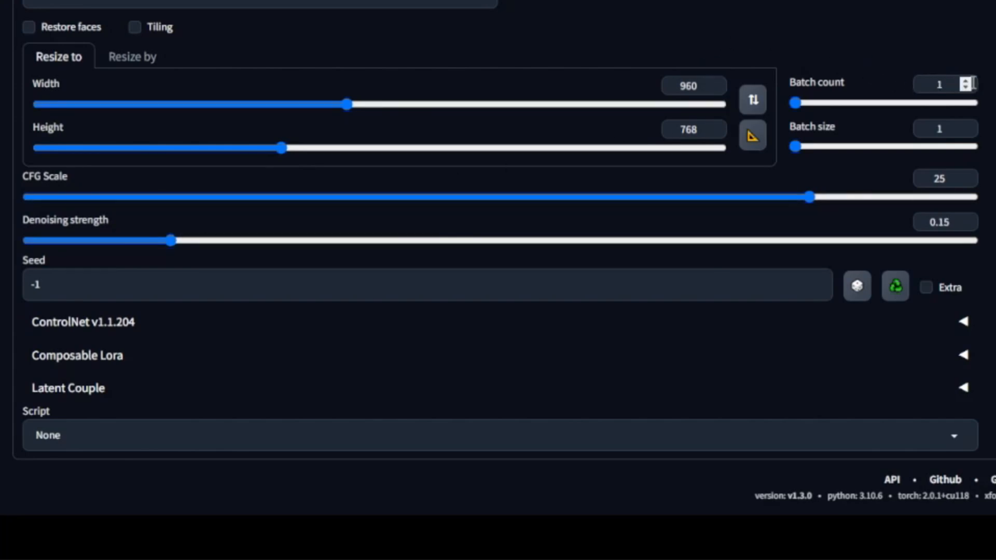
{"action": "left_click", "coordinate": [965, 83]}
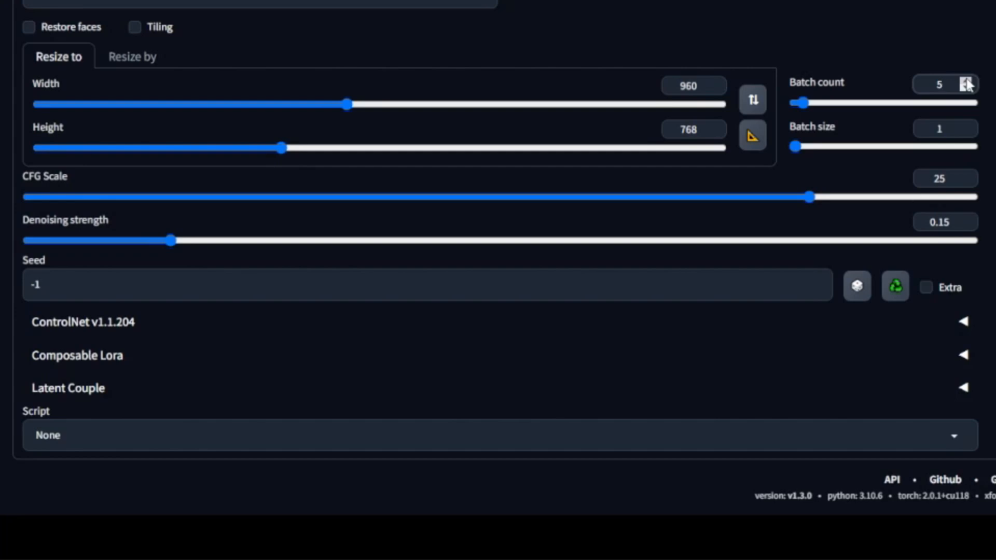
{"action": "scroll", "scroll_direction": "up", "scroll_amount": 3}
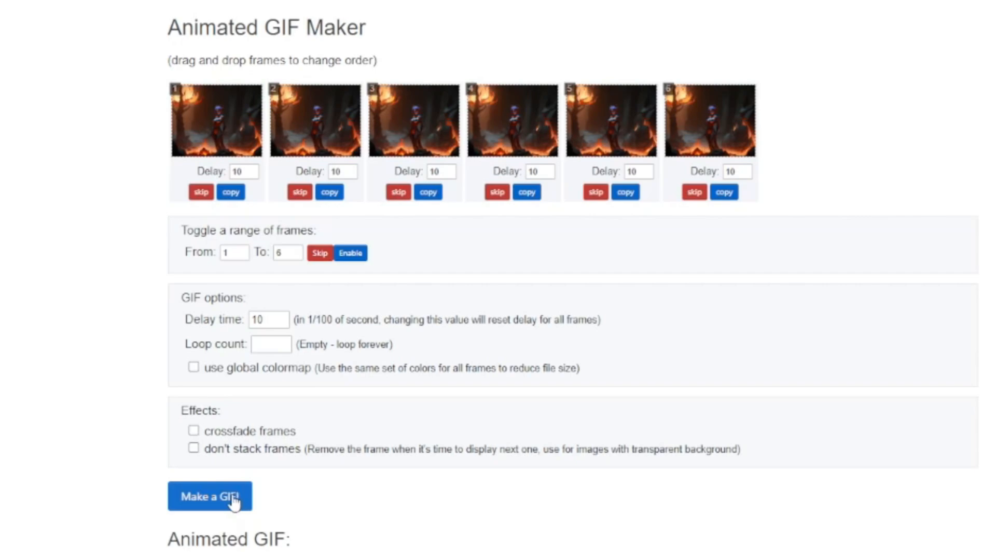
- Make the animated GIF from the six Lilith frames at delay 10
{"action": "left_click", "coordinate": [210, 495]}
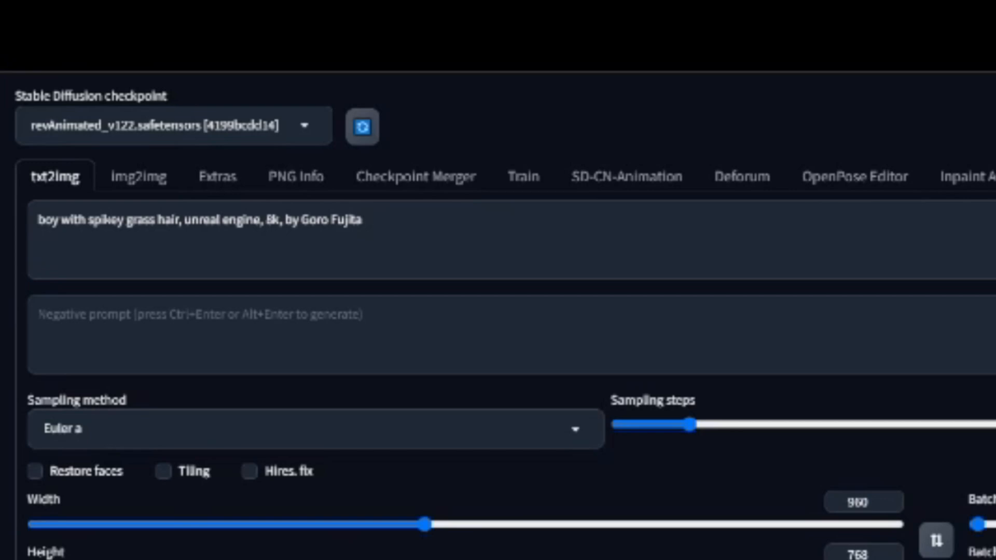
- Generate images for 'boy with spikey grass hair, unreal engine, 8k, by Goro Fujita'
{"action": "left_click", "coordinate": [920, 97]}
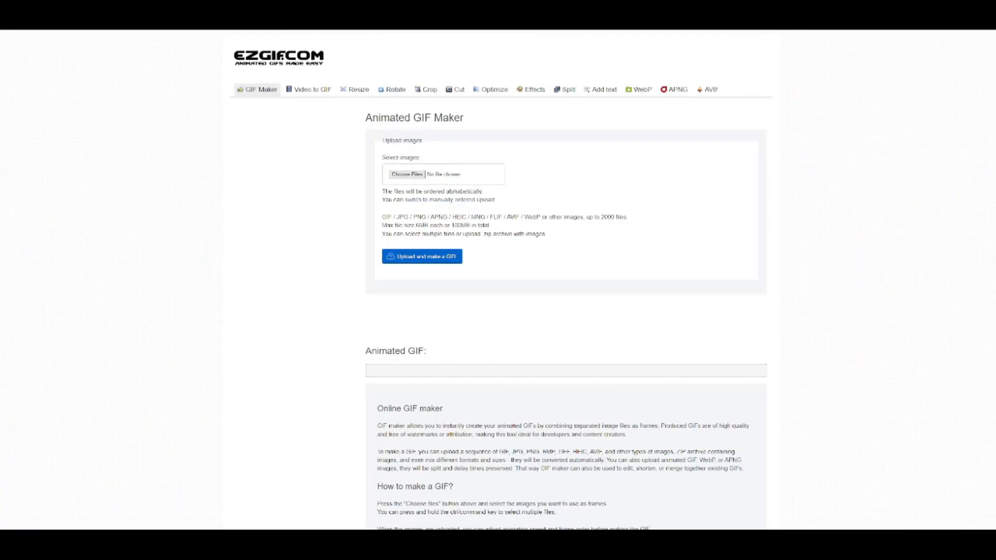
- Choose the 7 spiky-haired boy images and upload them to build the GIF
{"action": "left_click", "coordinate": [407, 174]}
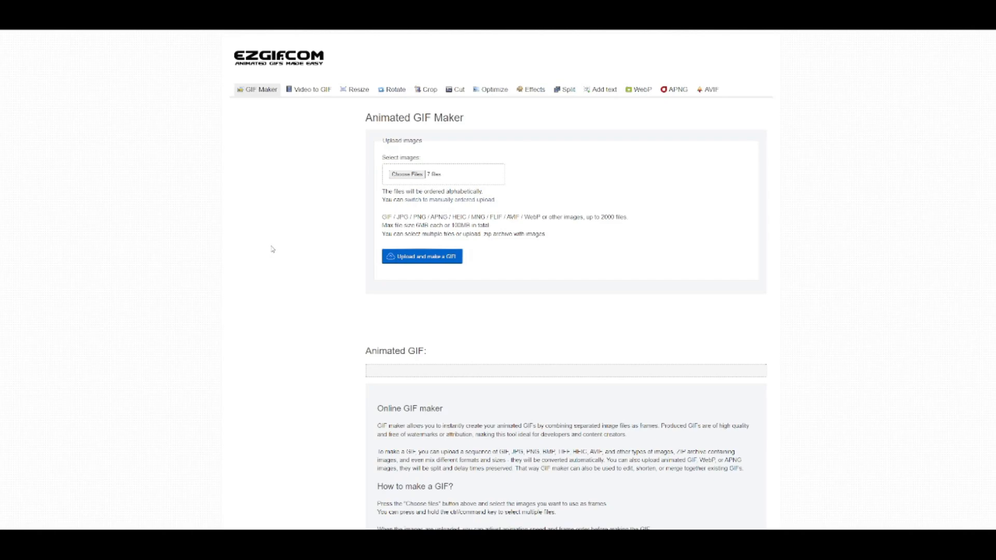
{"action": "left_click", "coordinate": [422, 256]}
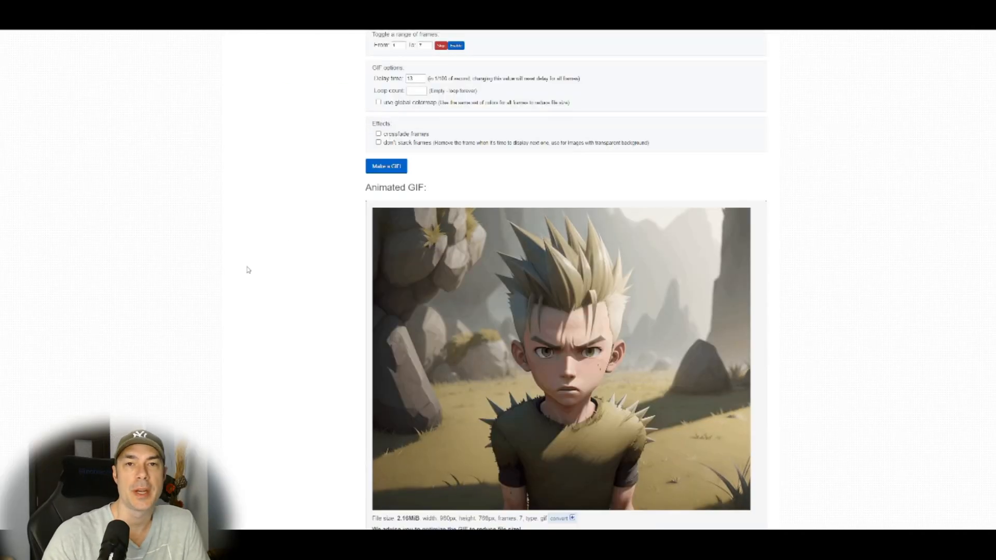